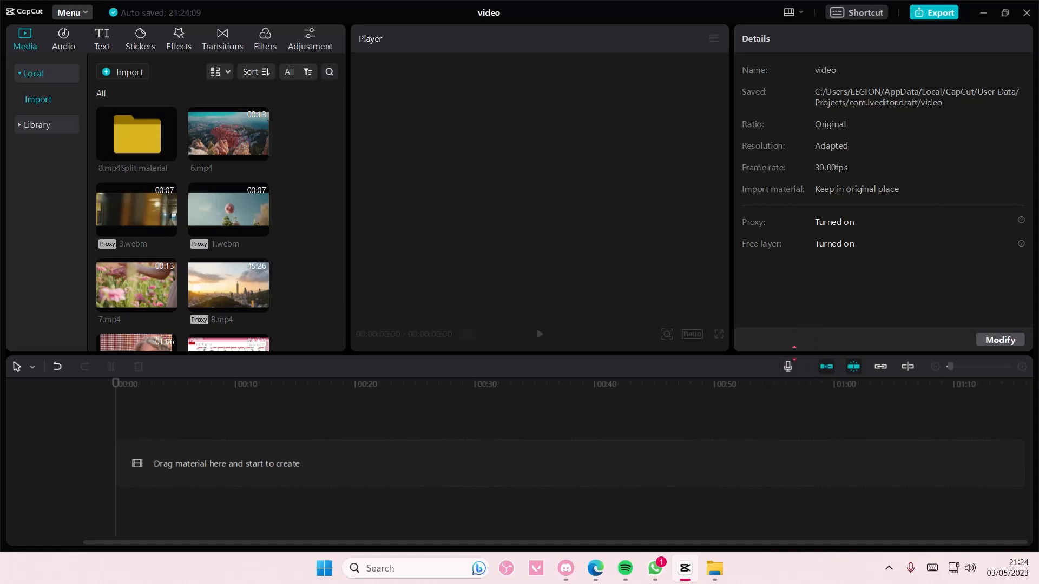
mouse_move(787, 366)
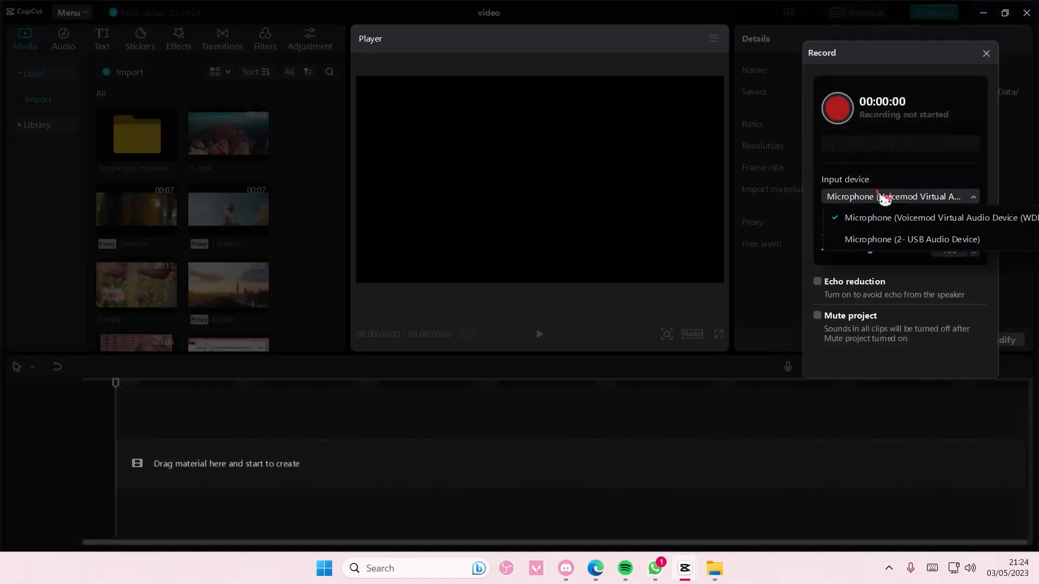
Step: Record a three-second voiceover from Microphone (2- USB Audio Device) and close the Record dialog
click(911, 239)
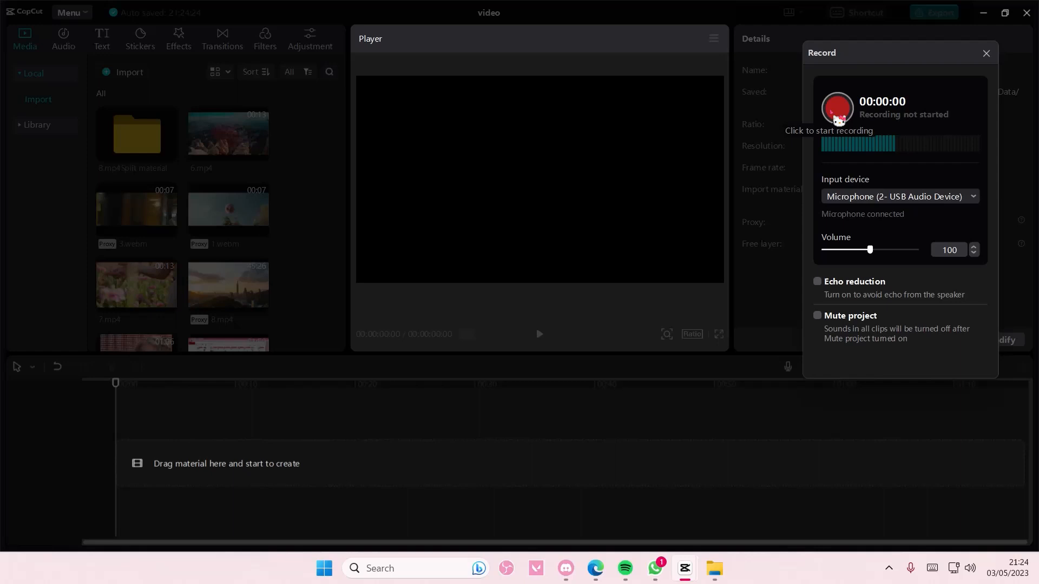
click(837, 108)
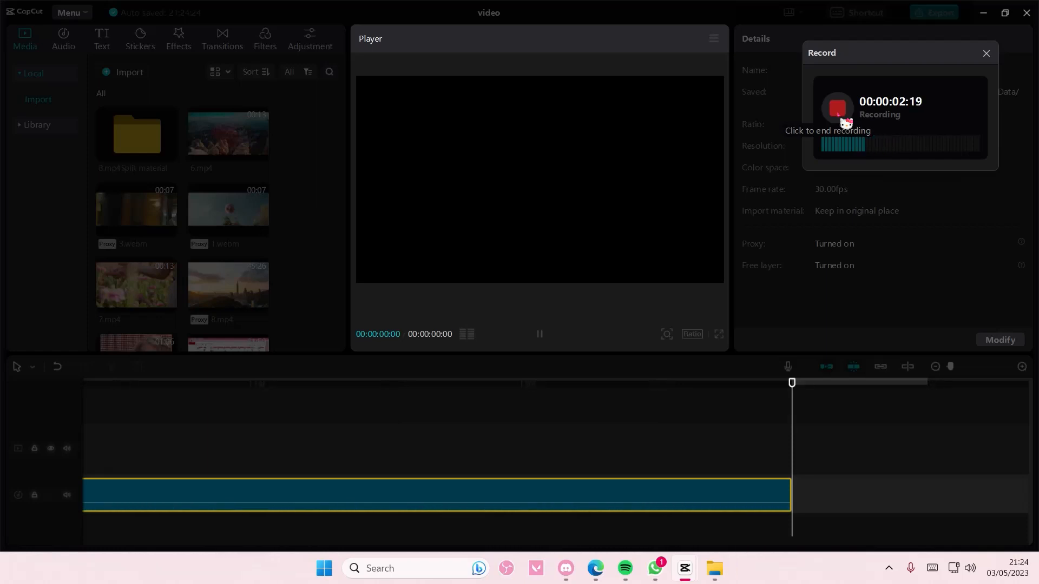
click(835, 109)
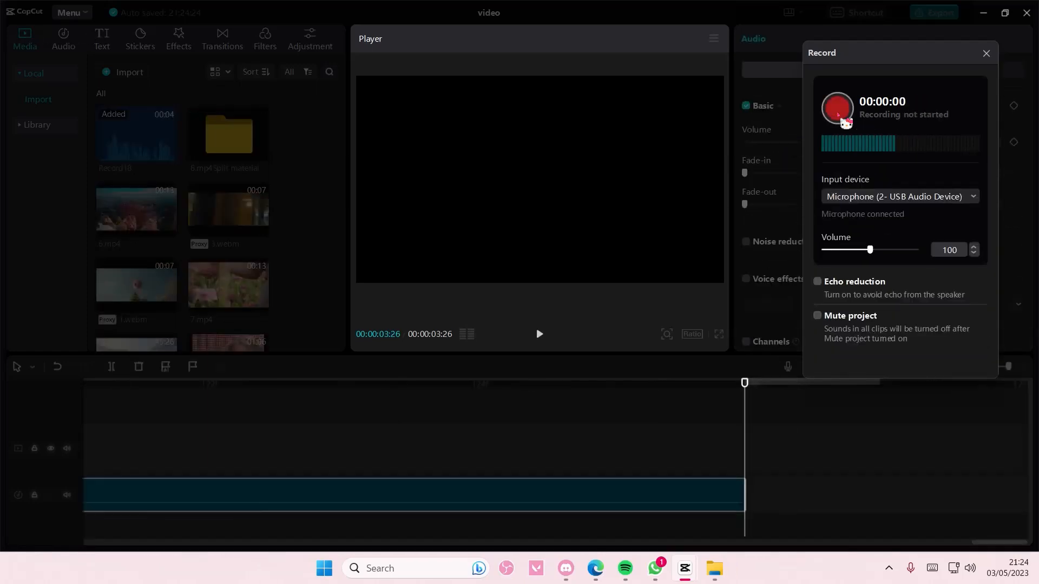
mouse_move(959, 266)
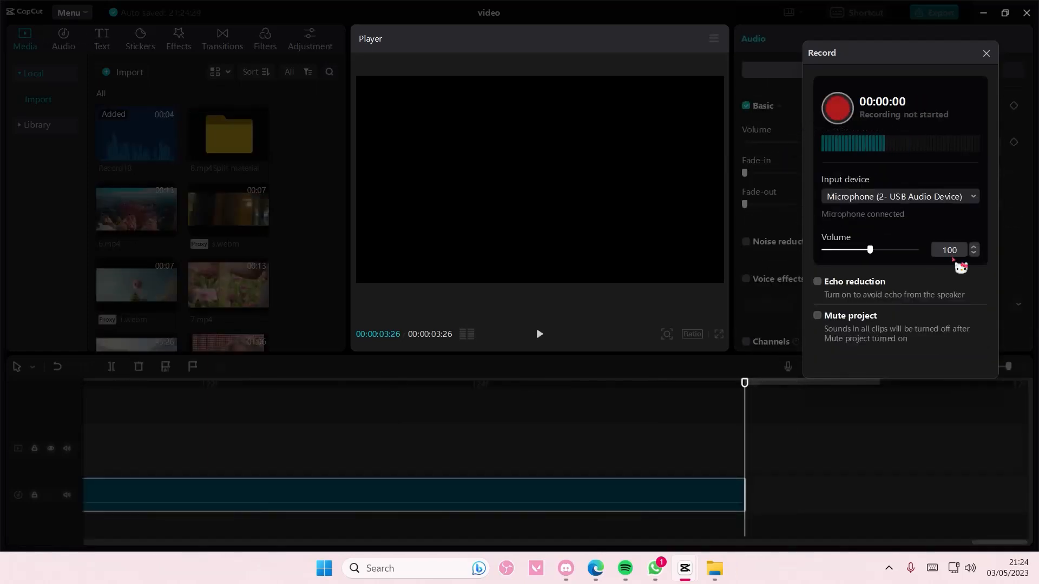
click(985, 53)
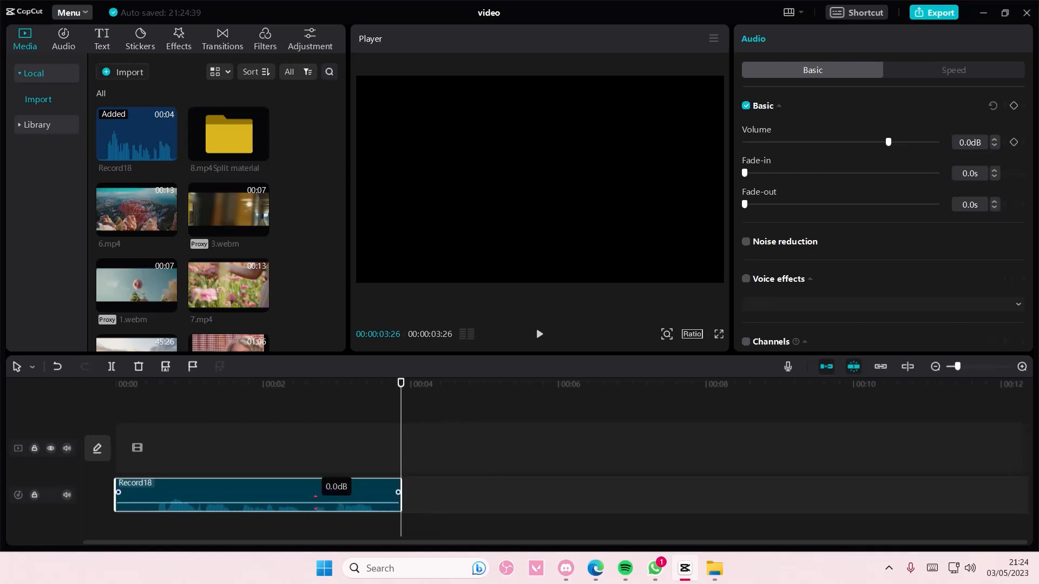
Step: Drag the clip's volume line until the volume reads about 10.4 dB
drag(888, 141, 903, 141)
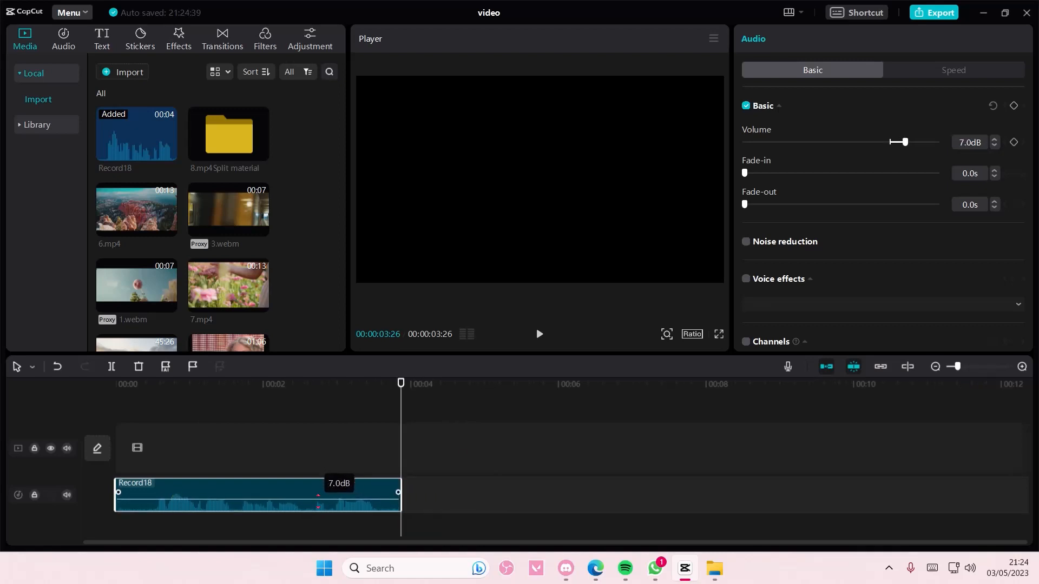
drag(903, 142, 918, 141)
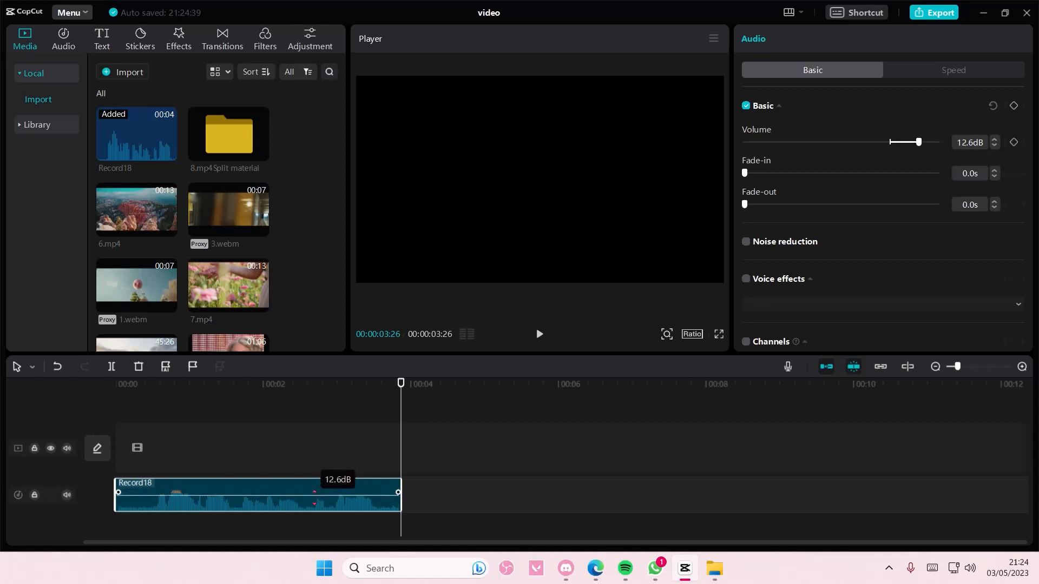
drag(920, 141, 912, 142)
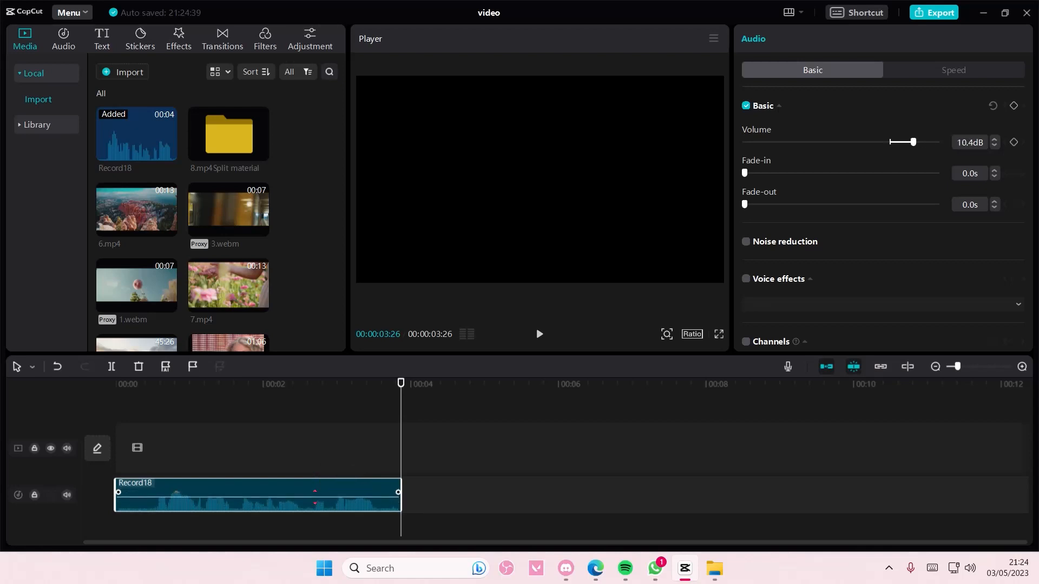
drag(913, 142, 888, 142)
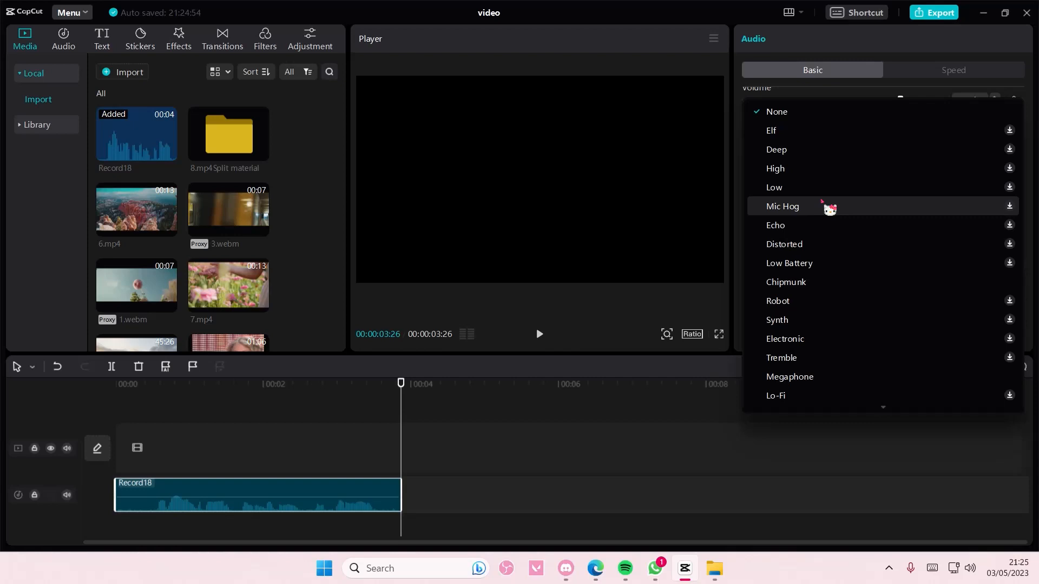
Step: Apply the Megaphone voice effect and lower the clip volume to 0.6 dB
click(788, 377)
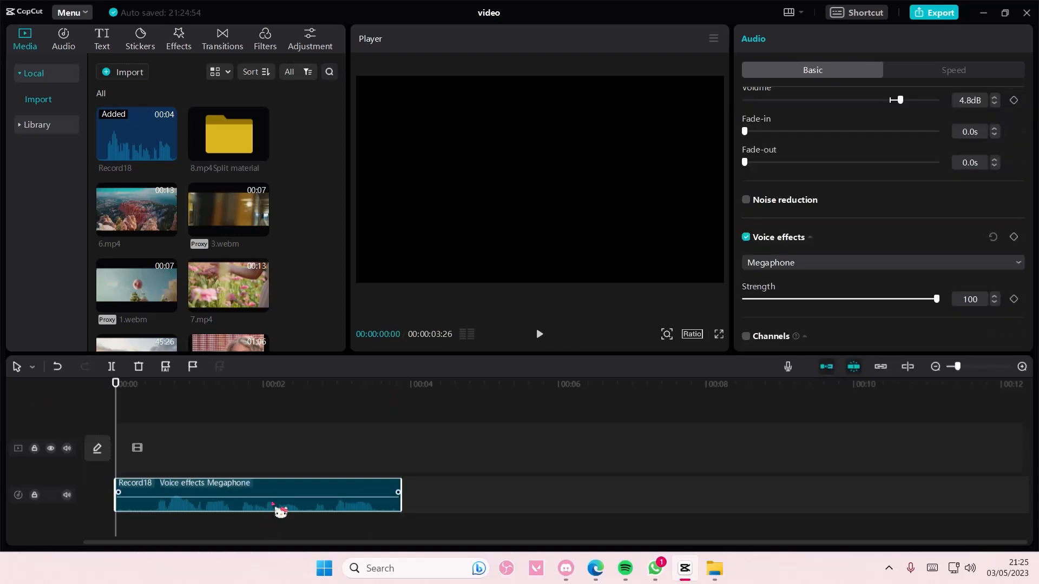
drag(897, 100, 889, 100)
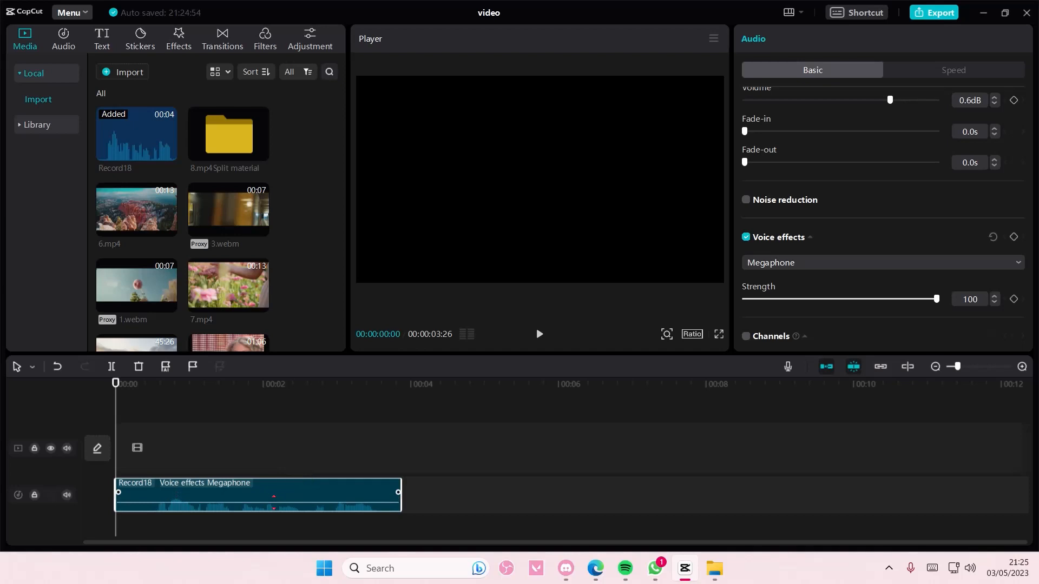
click(539, 333)
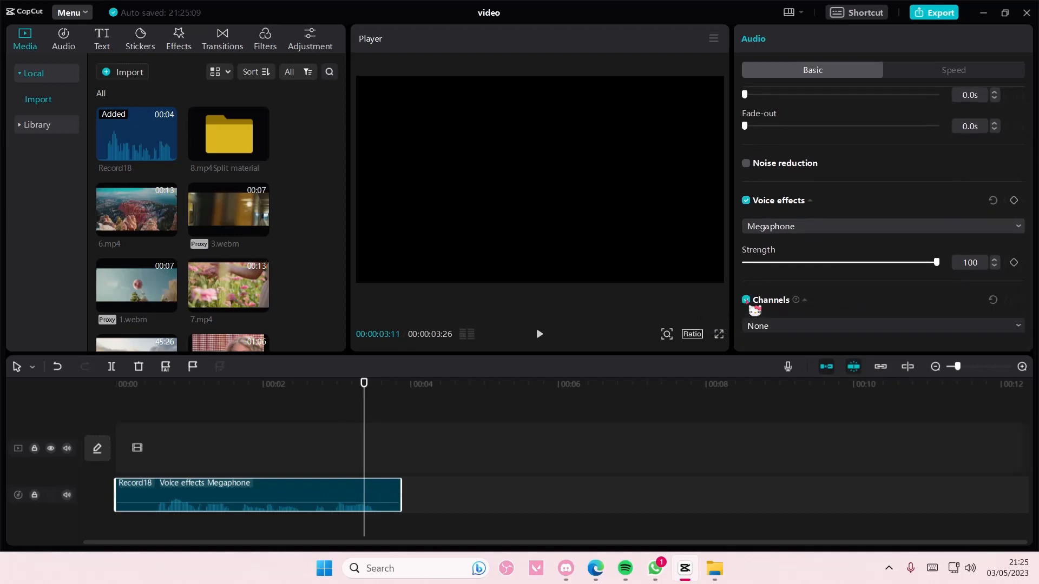
Step: Enable Channels, tick Noise reduction in the Audio panel, and select the recorded clip
click(881, 326)
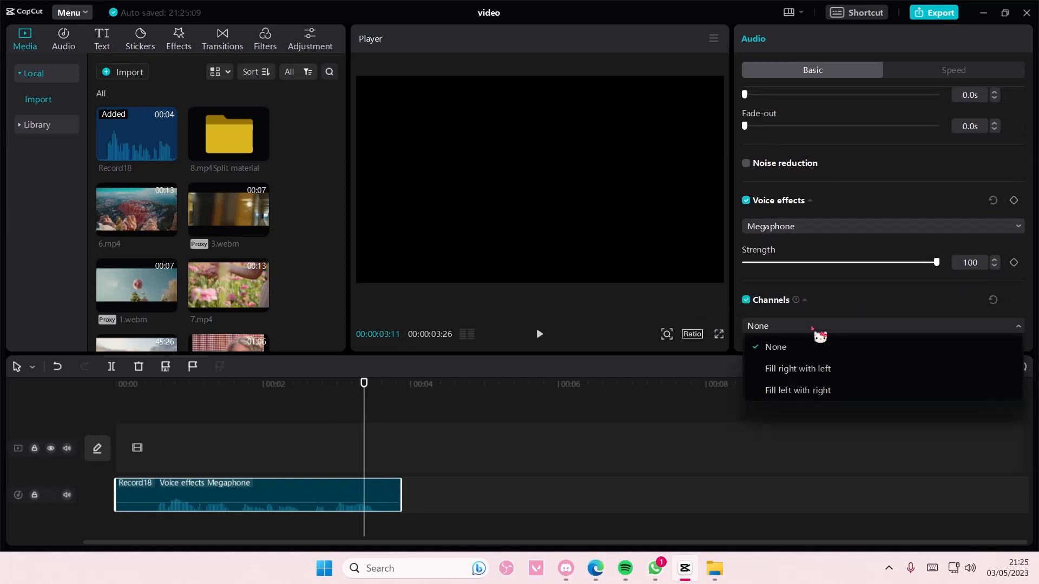
mouse_move(797, 390)
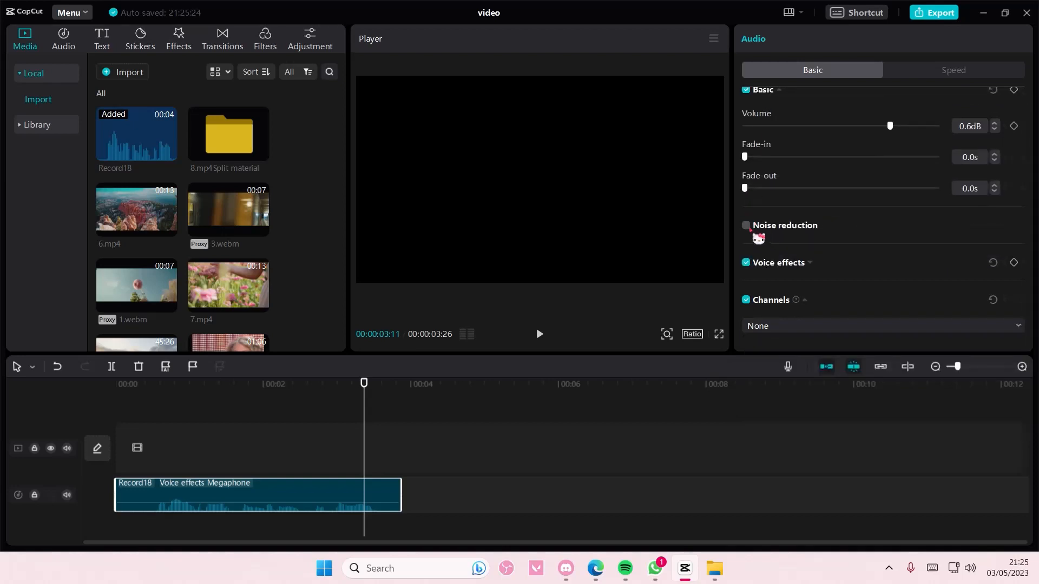
click(745, 225)
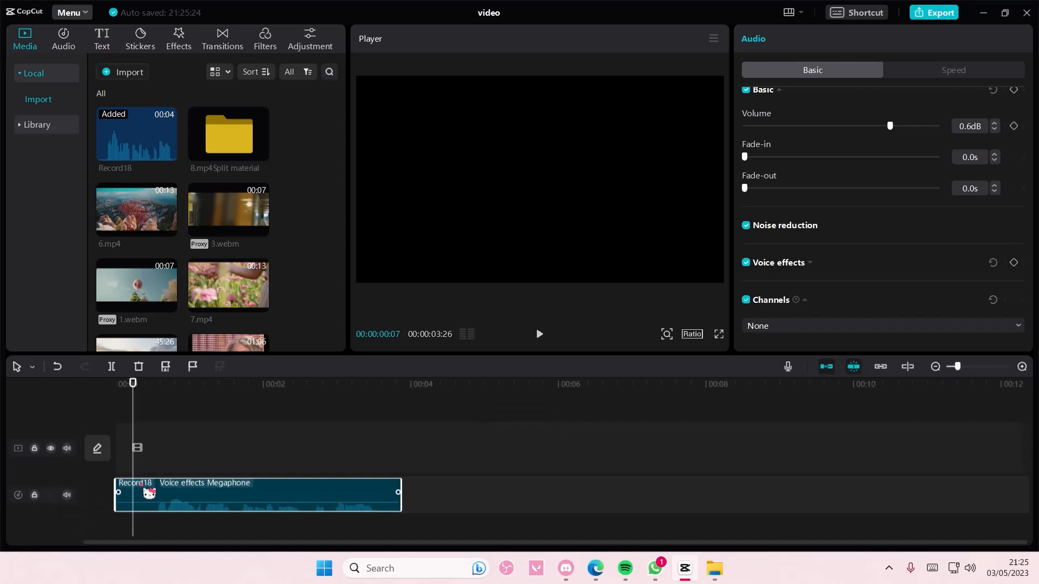
click(953, 69)
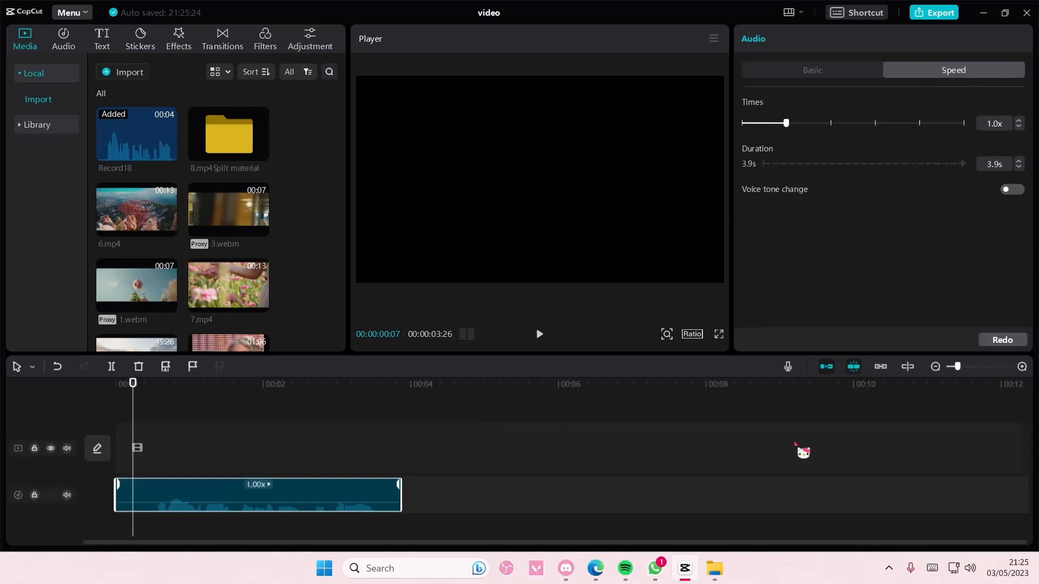
mouse_move(805, 457)
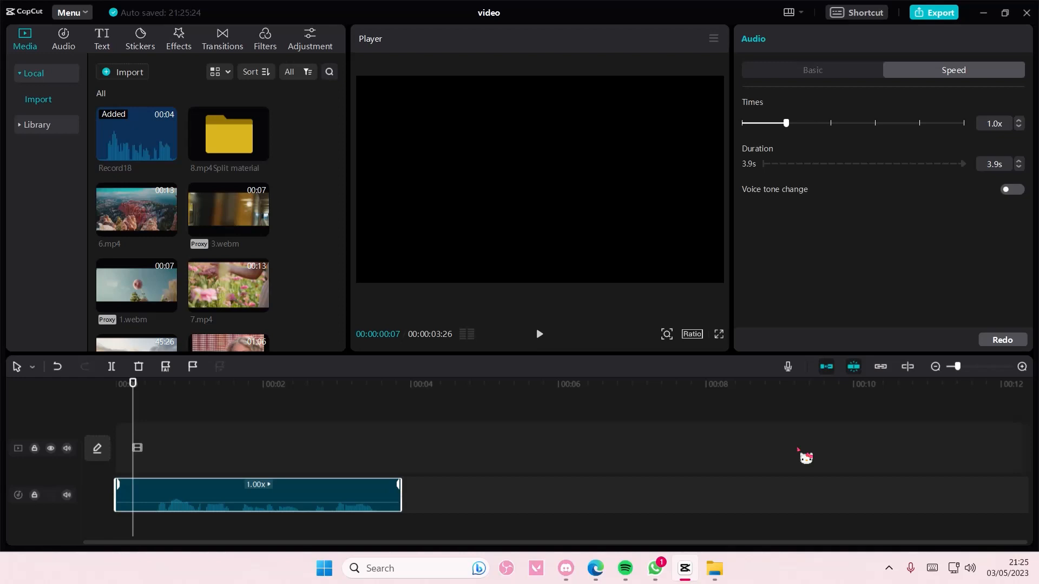
mouse_move(800, 452)
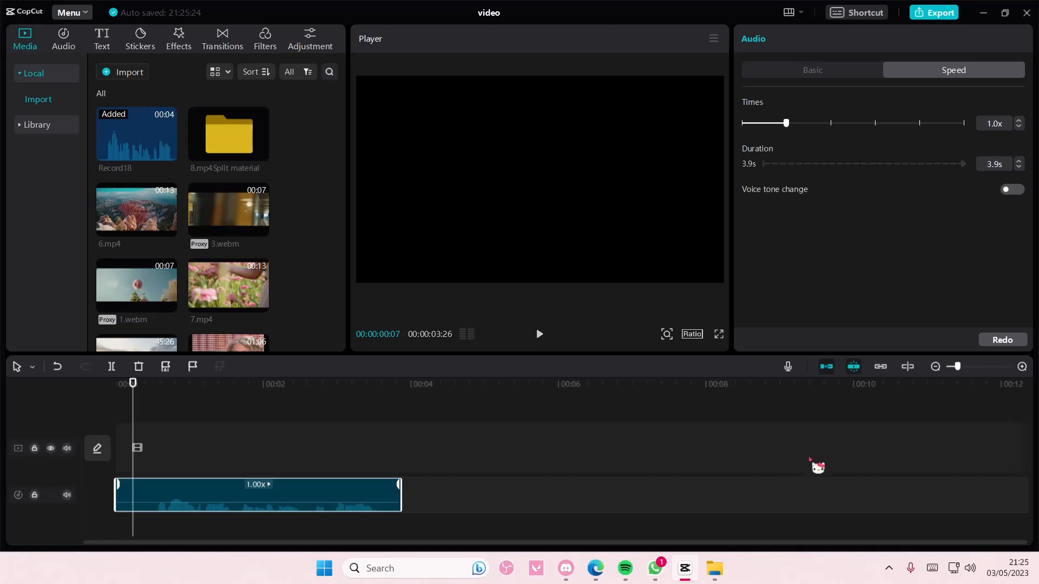
mouse_move(834, 520)
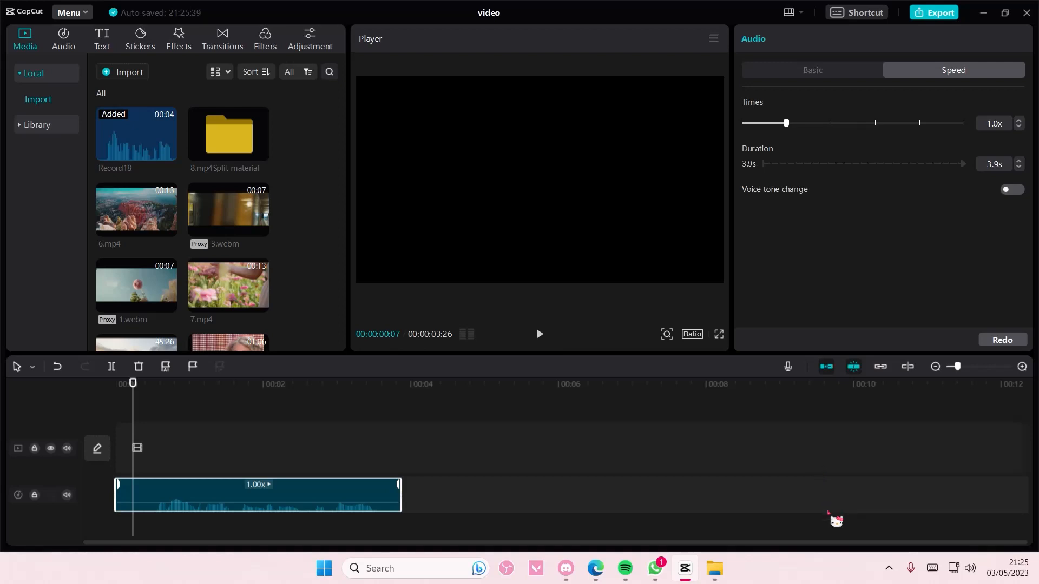